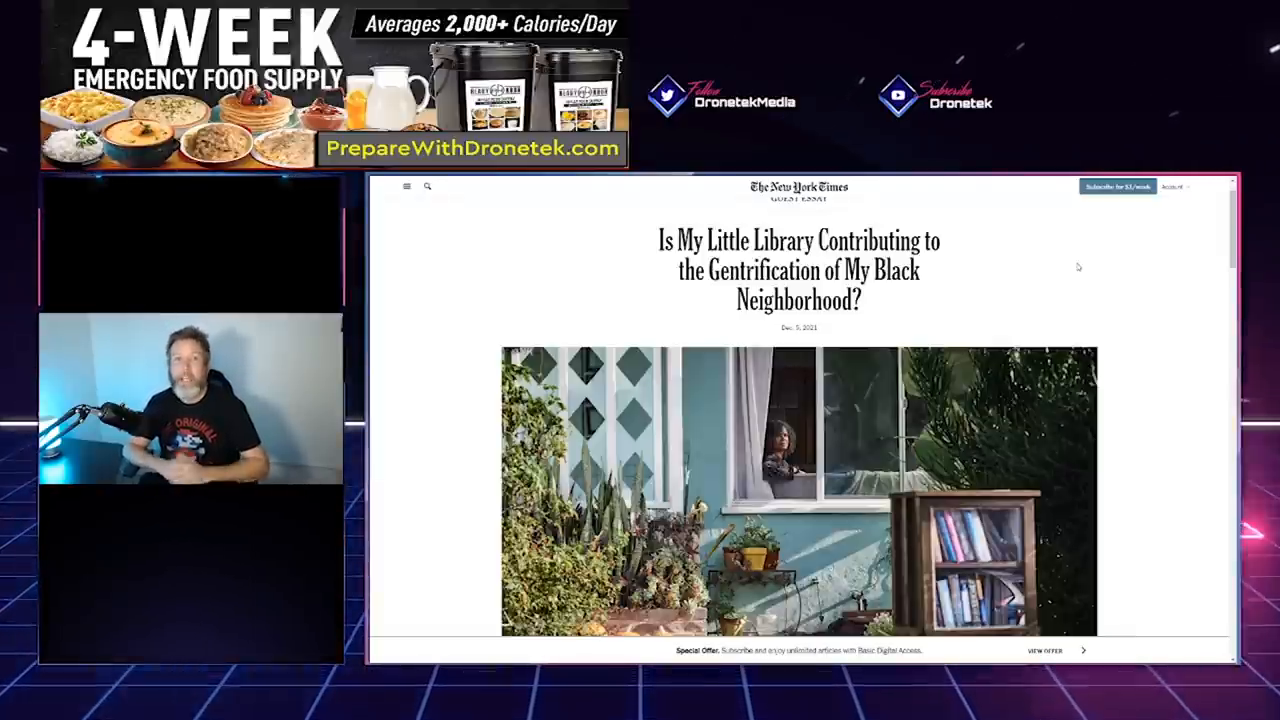
Step: Scroll past the Inglewood little-library lead photo to the byline and opening paragraphs
{"action": "scroll", "scroll_direction": "down", "scroll_amount": 3}
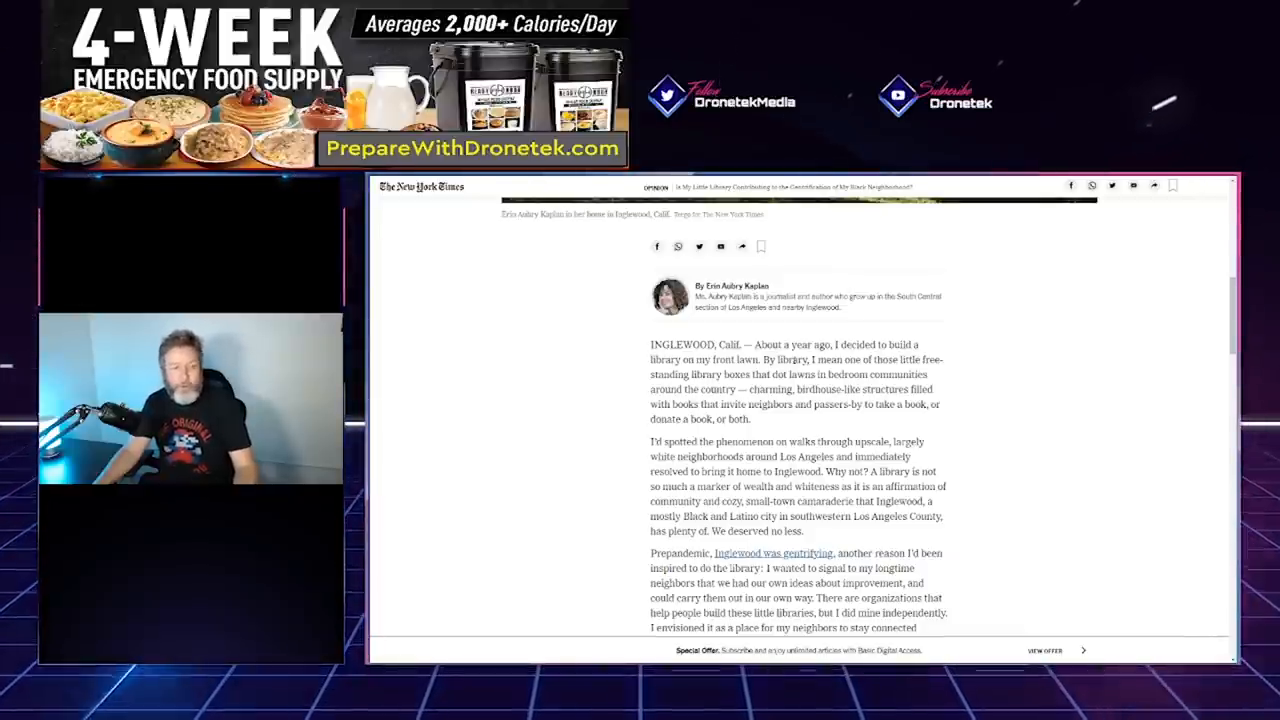
{"action": "scroll", "scroll_direction": "down", "scroll_amount": 3}
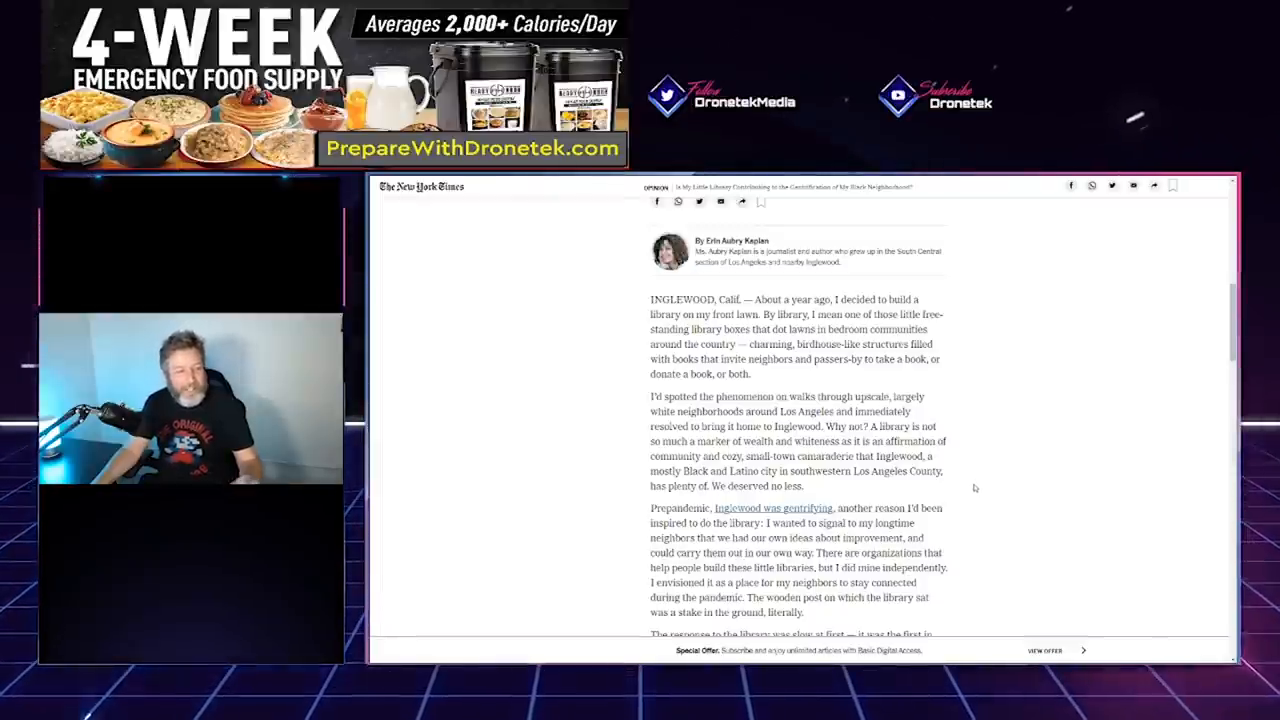
{"action": "mouse_move", "coordinate": [767, 467]}
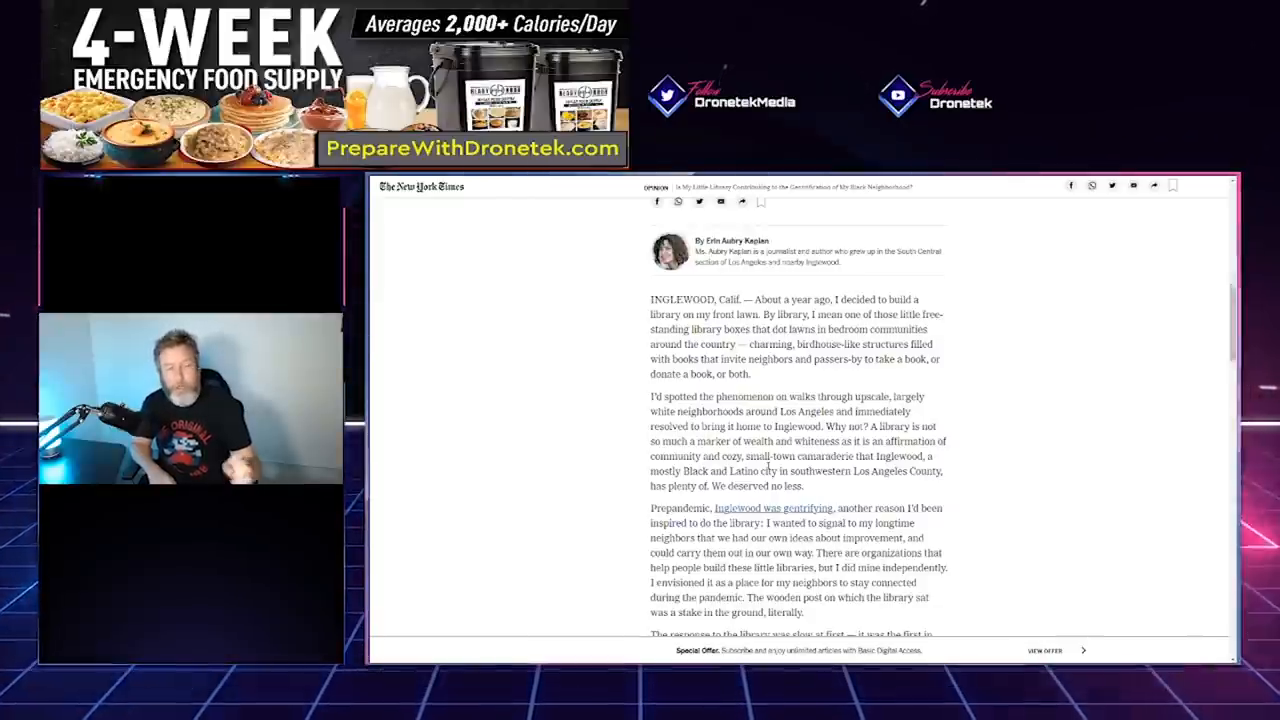
{"action": "scroll", "scroll_direction": "up", "scroll_amount": 3}
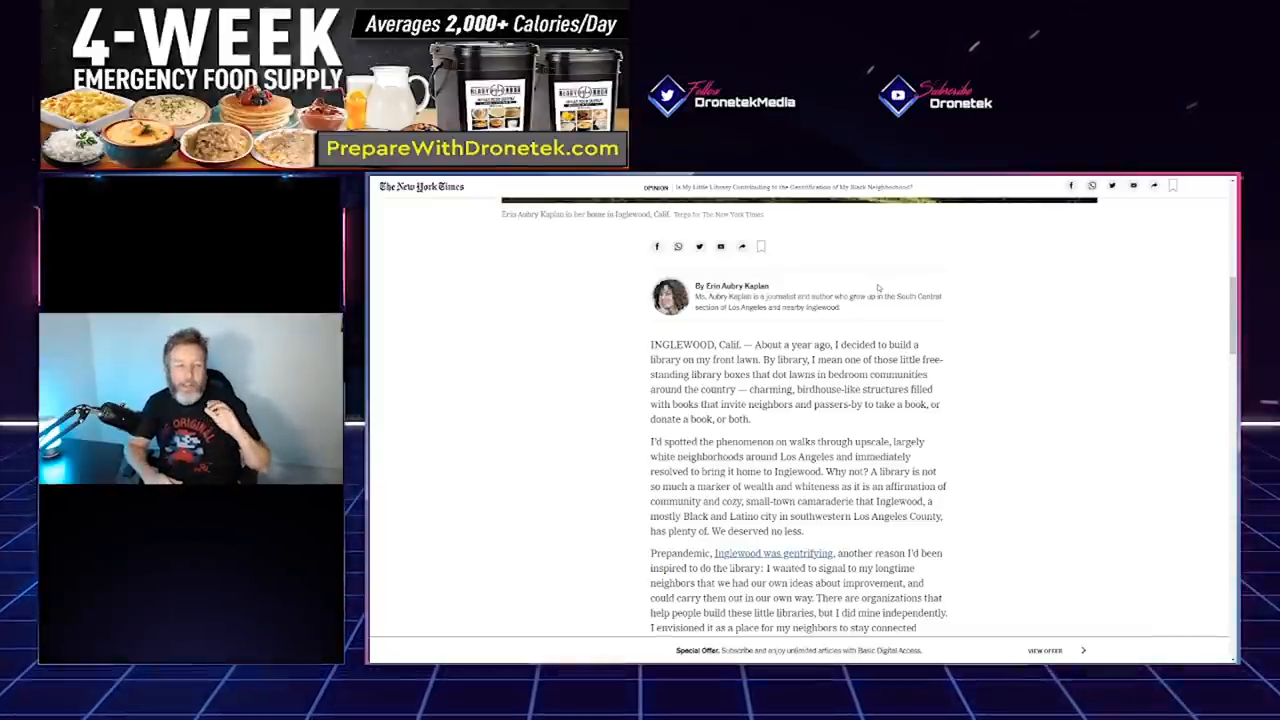
Step: Scroll down to the 'Then one morning' passage about the young white couple
{"action": "scroll", "scroll_direction": "down", "scroll_amount": 3}
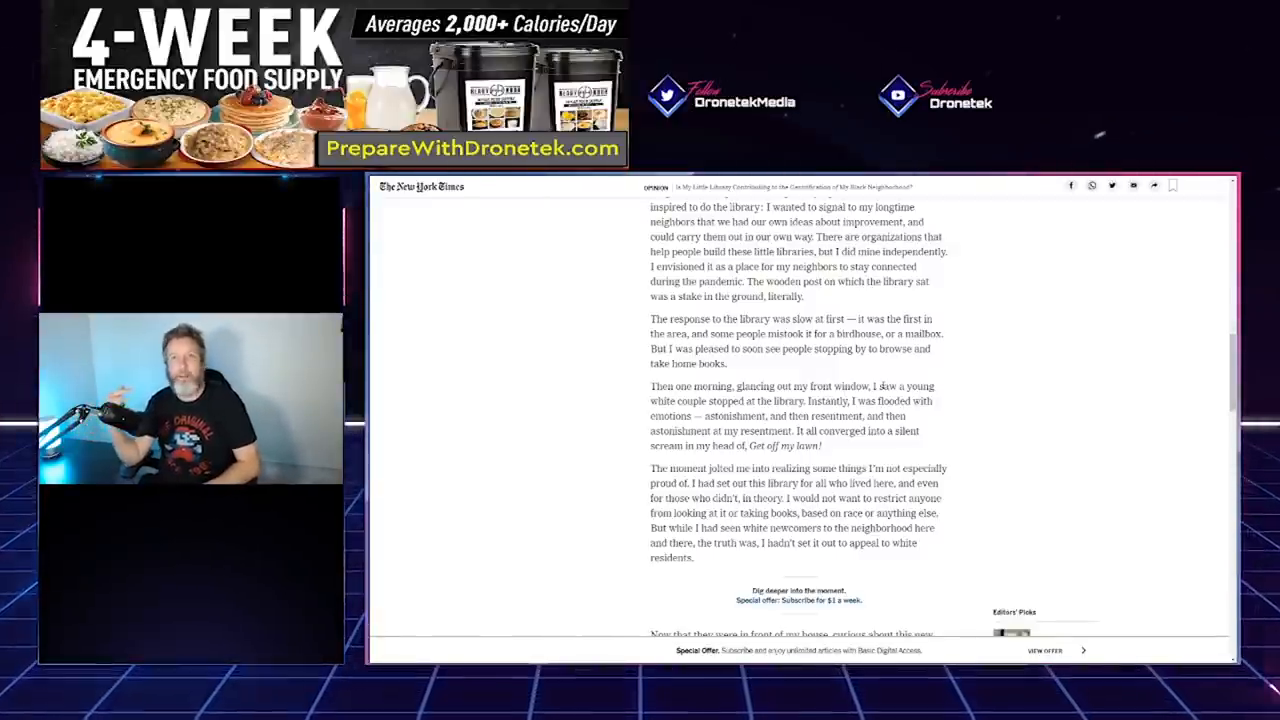
Step: Scroll to the paragraph where the author questions her feelings about the couple
{"action": "scroll", "scroll_direction": "down", "scroll_amount": 3}
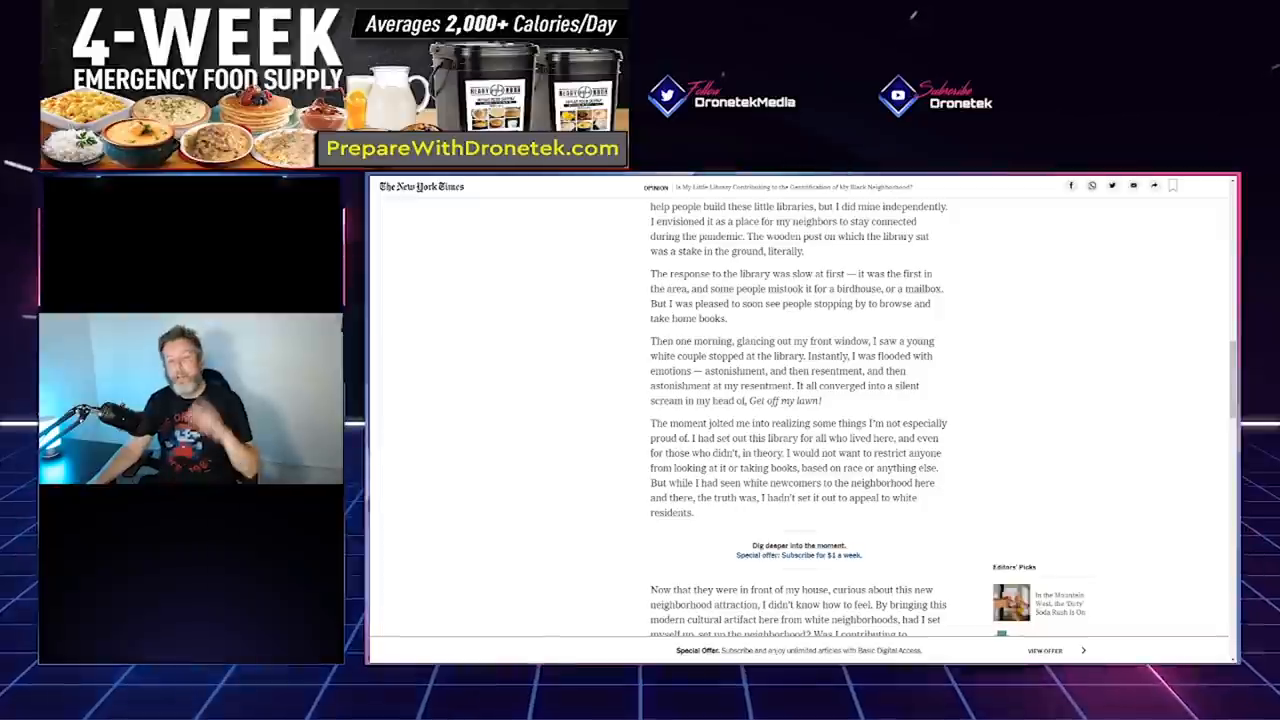
{"action": "mouse_move", "coordinate": [911, 331]}
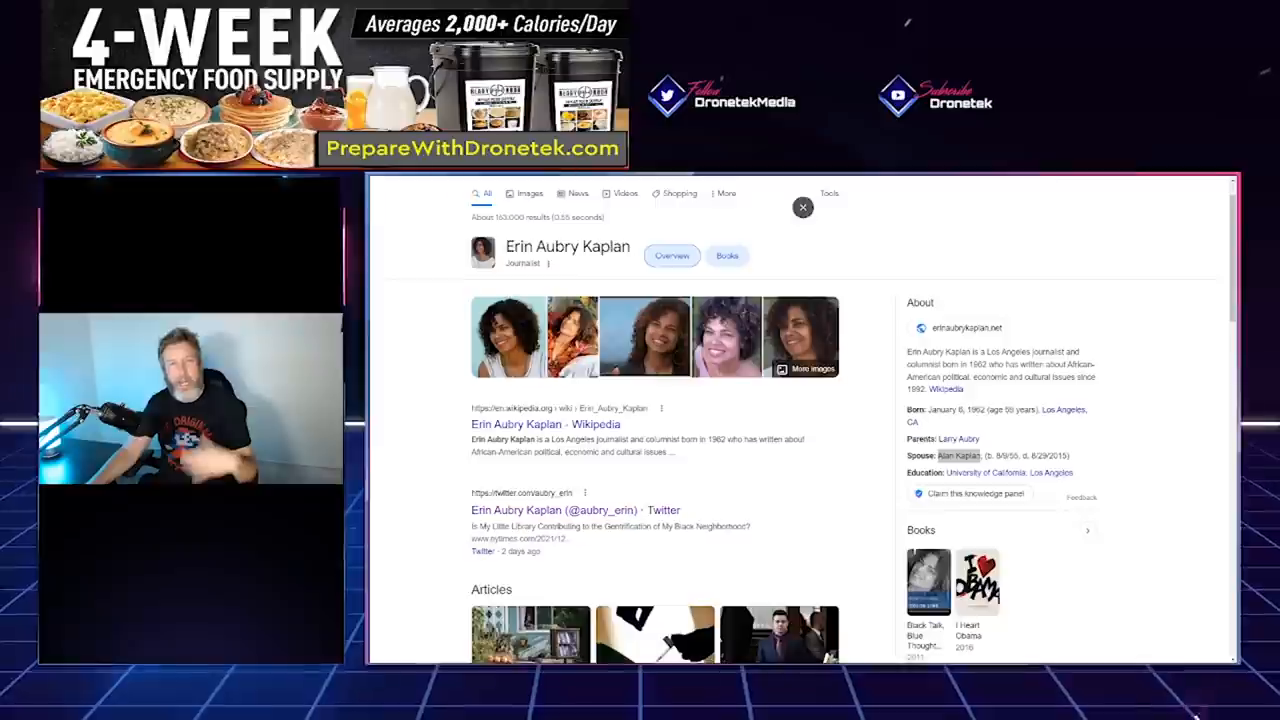
Step: Open the 'Love Across the Color Line: Remembering Alan Kaplan' result and start reading it
{"action": "left_click", "coordinate": [802, 207]}
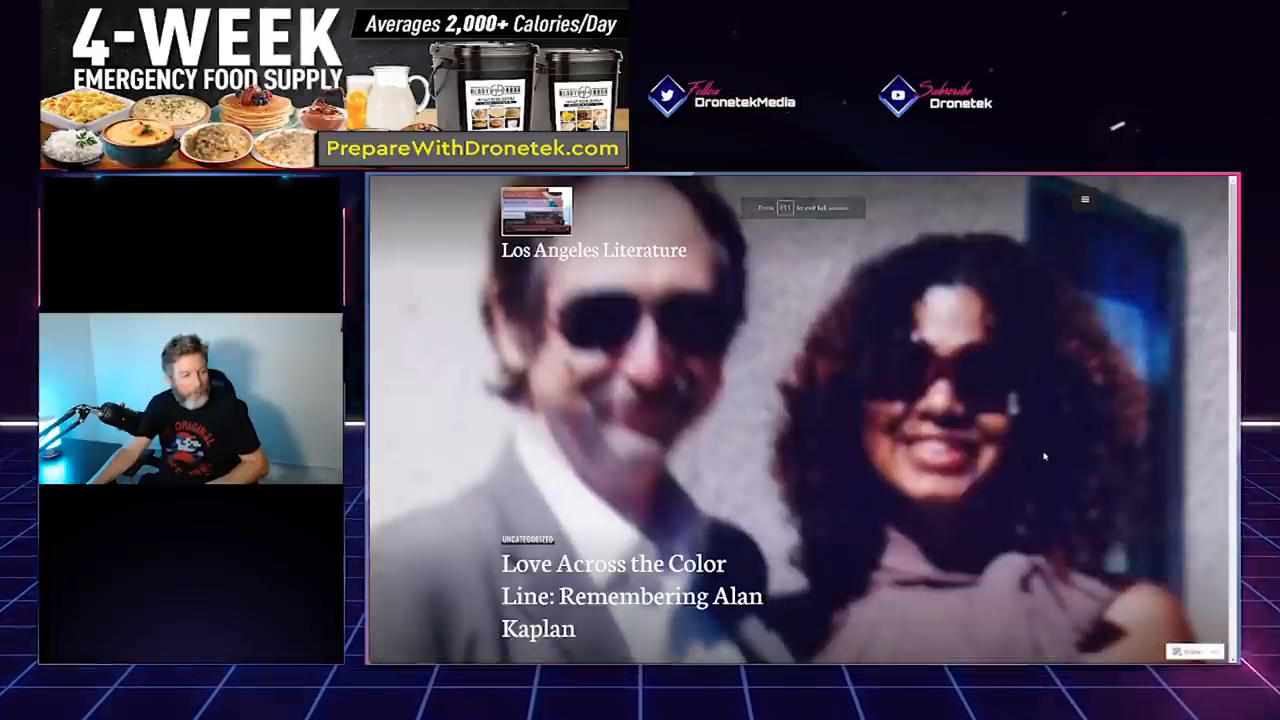
{"action": "mouse_move", "coordinate": [1050, 452]}
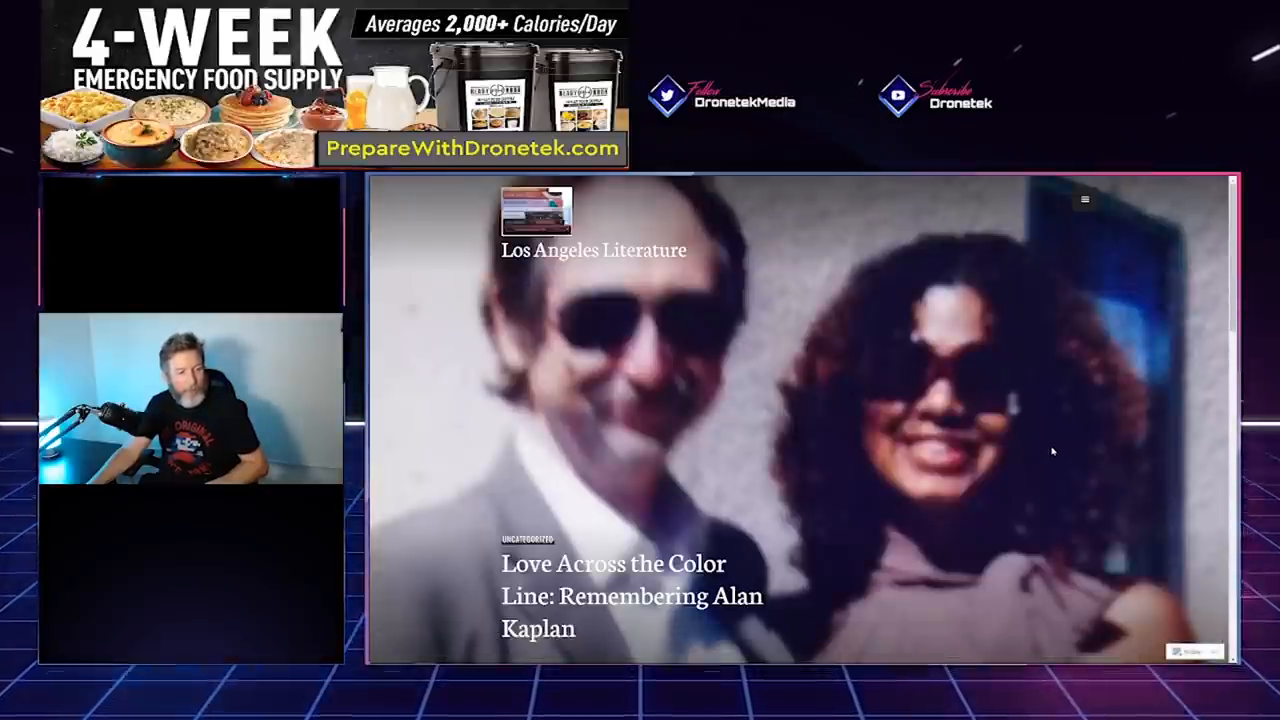
{"action": "scroll", "scroll_direction": "down", "scroll_amount": 3}
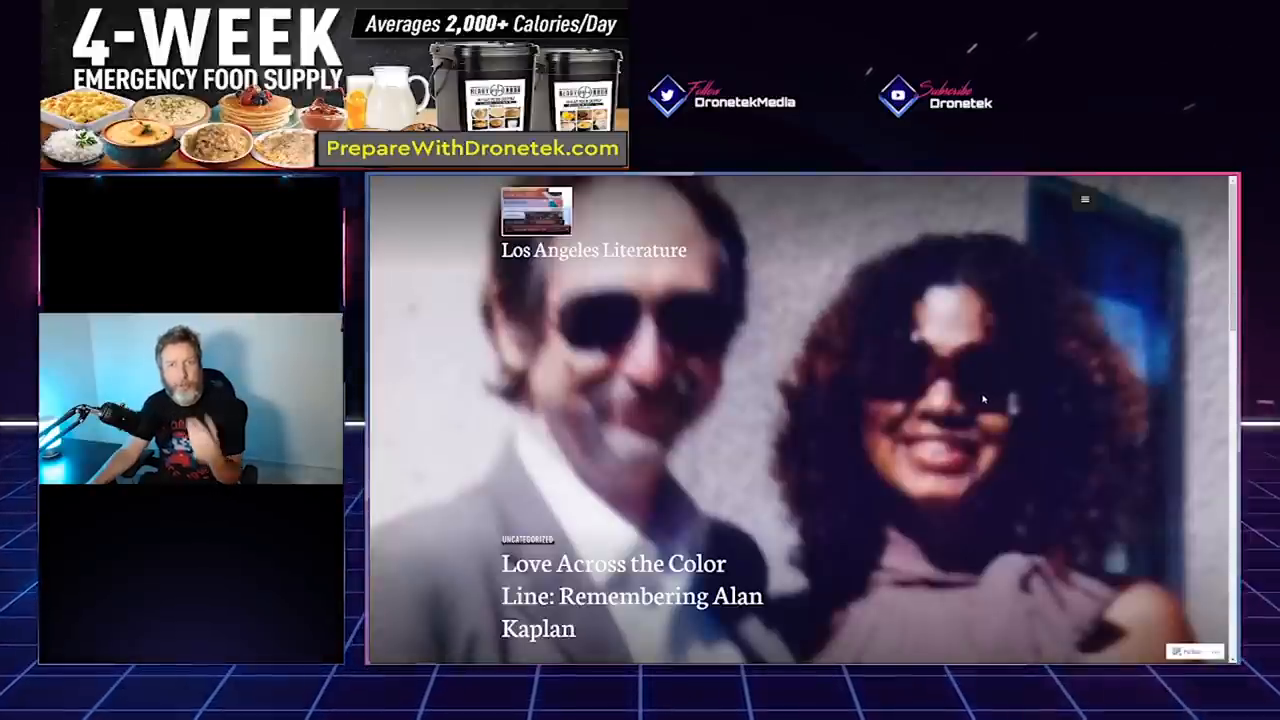
{"action": "scroll", "scroll_direction": "down", "scroll_amount": 3}
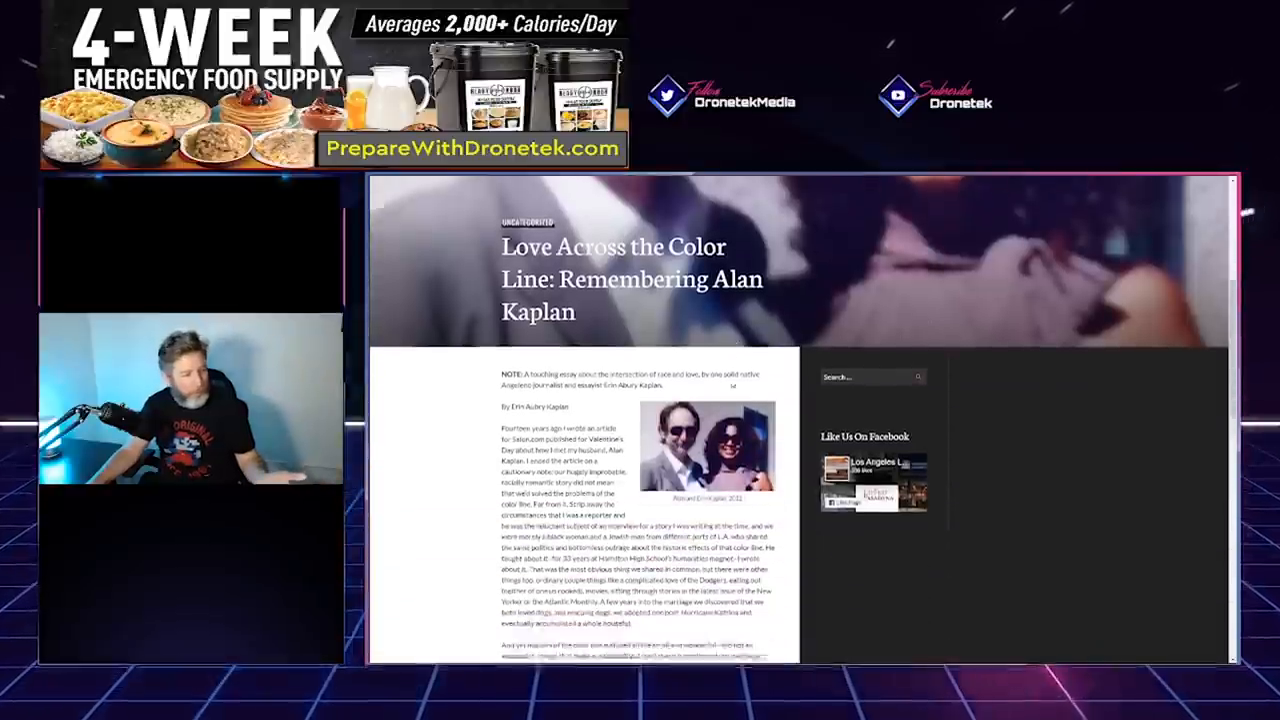
{"action": "scroll", "scroll_direction": "down", "scroll_amount": 3}
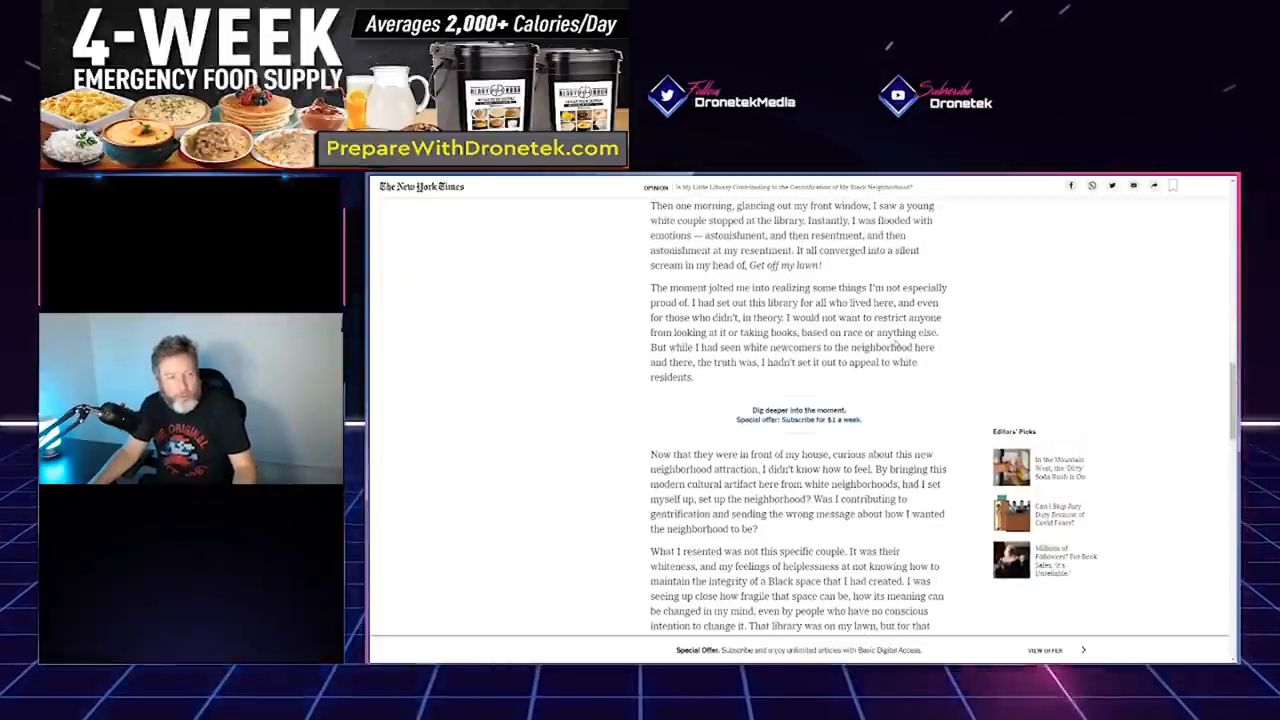
Step: Scroll the NYT essay back up to the library browsers and the couple's arrival
{"action": "scroll", "scroll_direction": "up", "scroll_amount": 3}
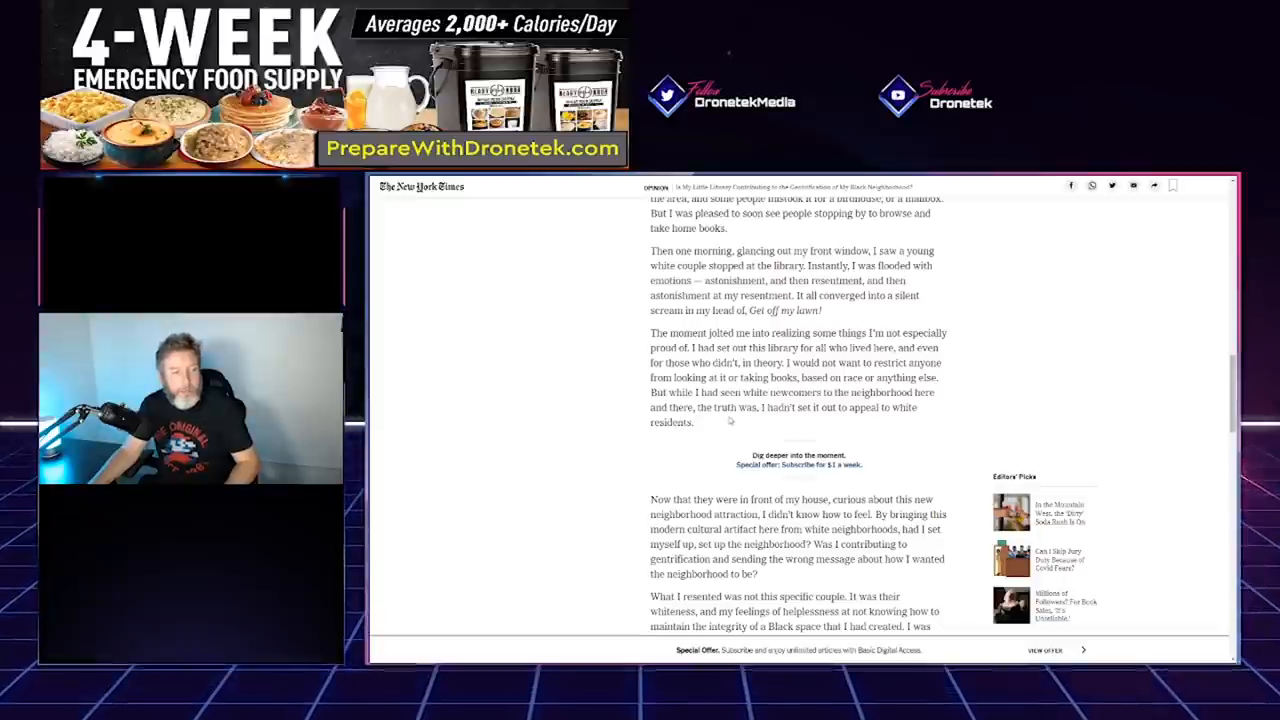
{"action": "mouse_move", "coordinate": [765, 420]}
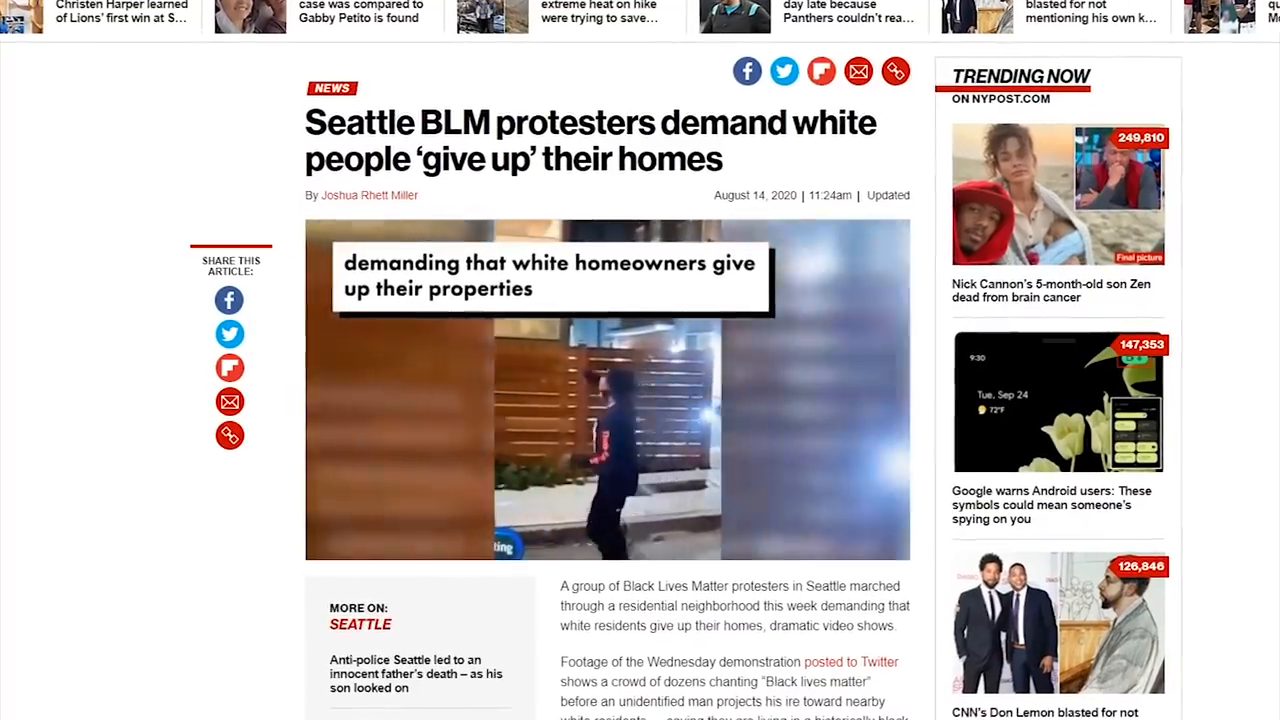
Step: Scroll down the NYT essay to the library-response paragraphs
{"action": "scroll", "scroll_direction": "down", "scroll_amount": 3}
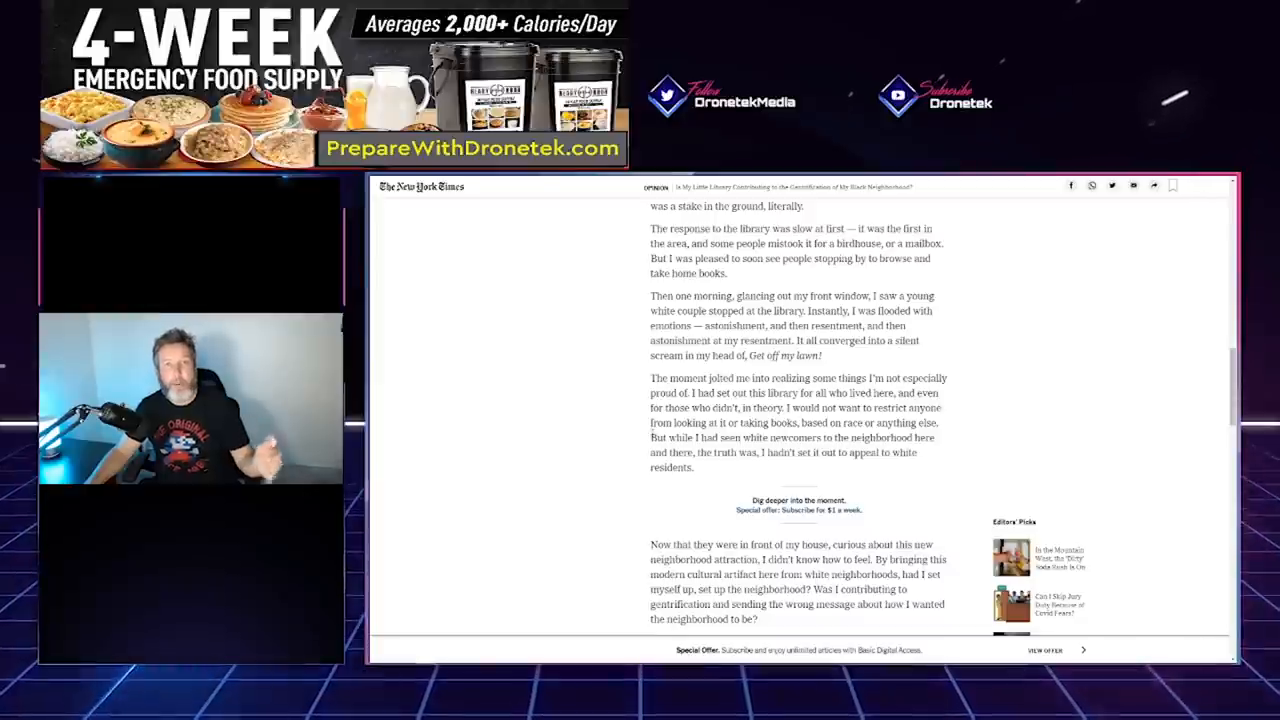
{"action": "scroll", "scroll_direction": "down", "scroll_amount": 3}
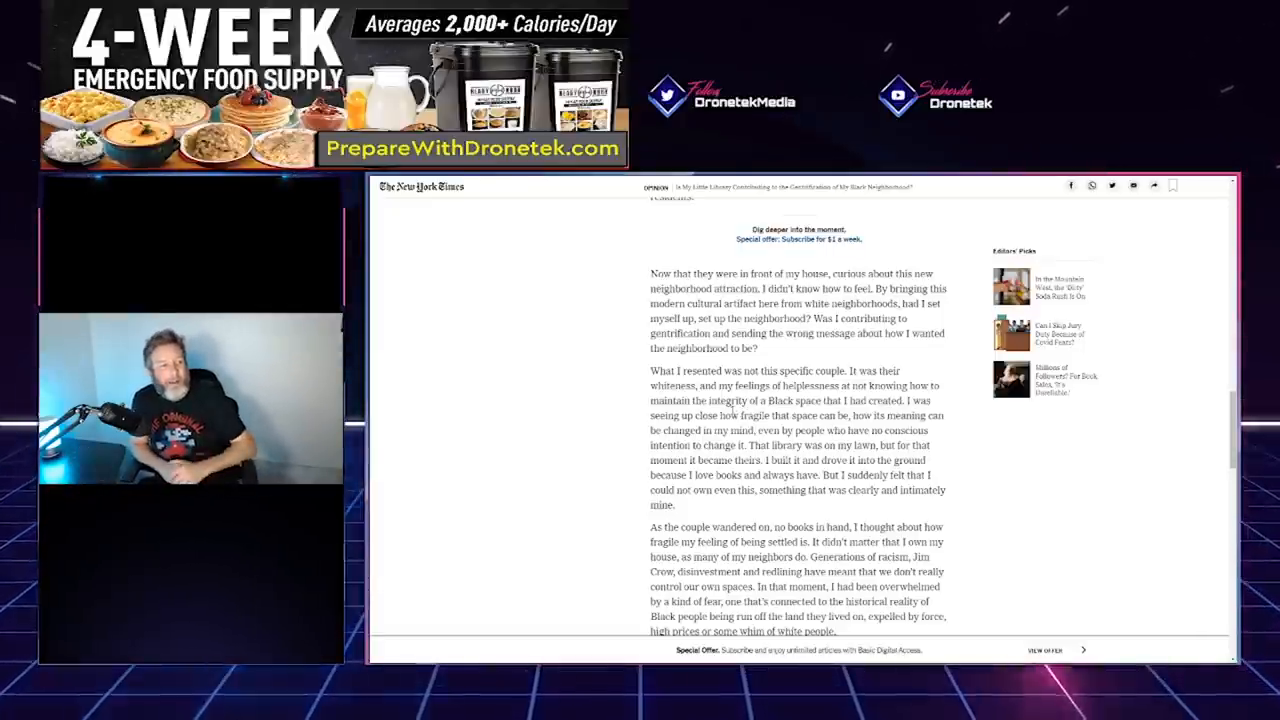
{"action": "scroll", "scroll_direction": "down", "scroll_amount": 3}
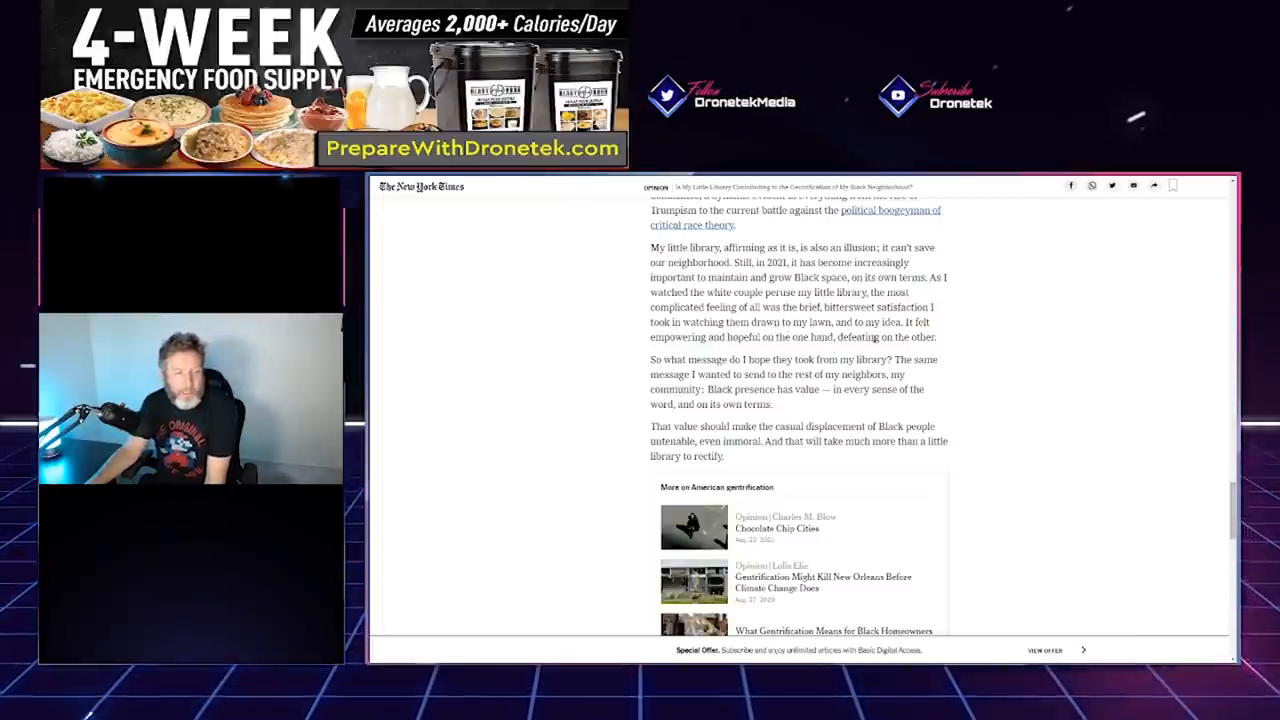
{"action": "mouse_move", "coordinate": [785, 352]}
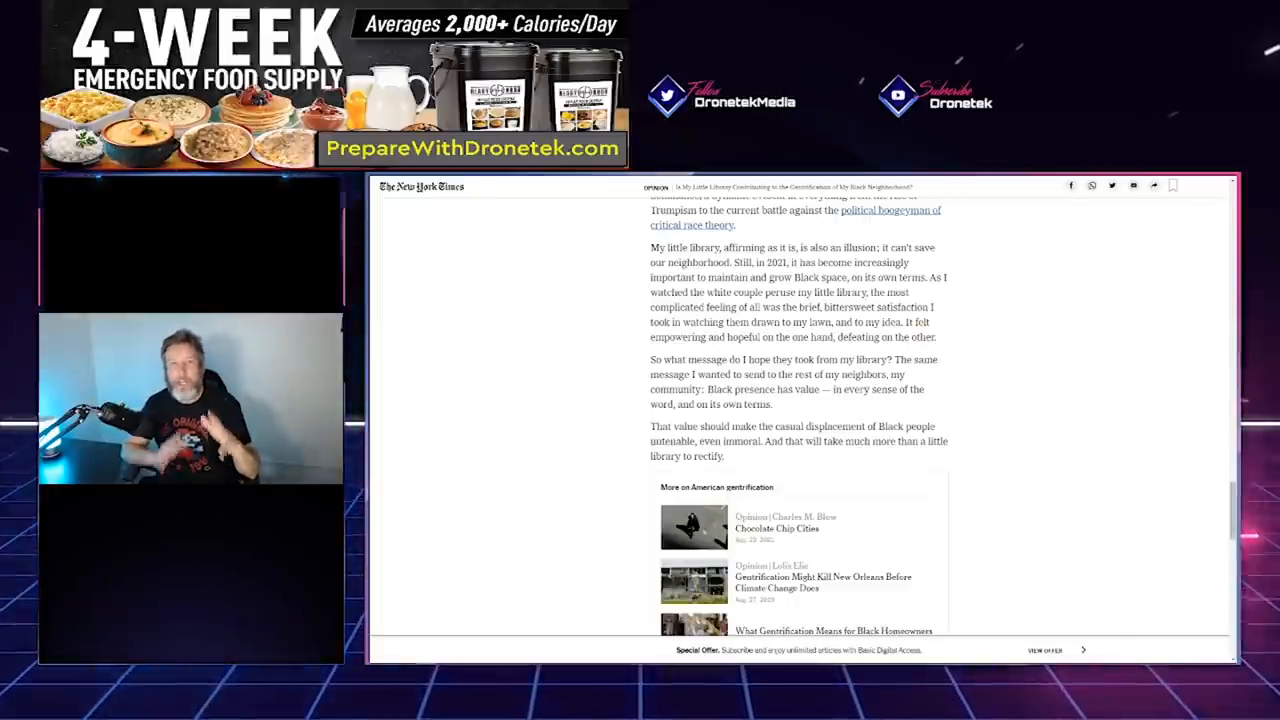
{"action": "scroll", "scroll_direction": "down", "scroll_amount": 3}
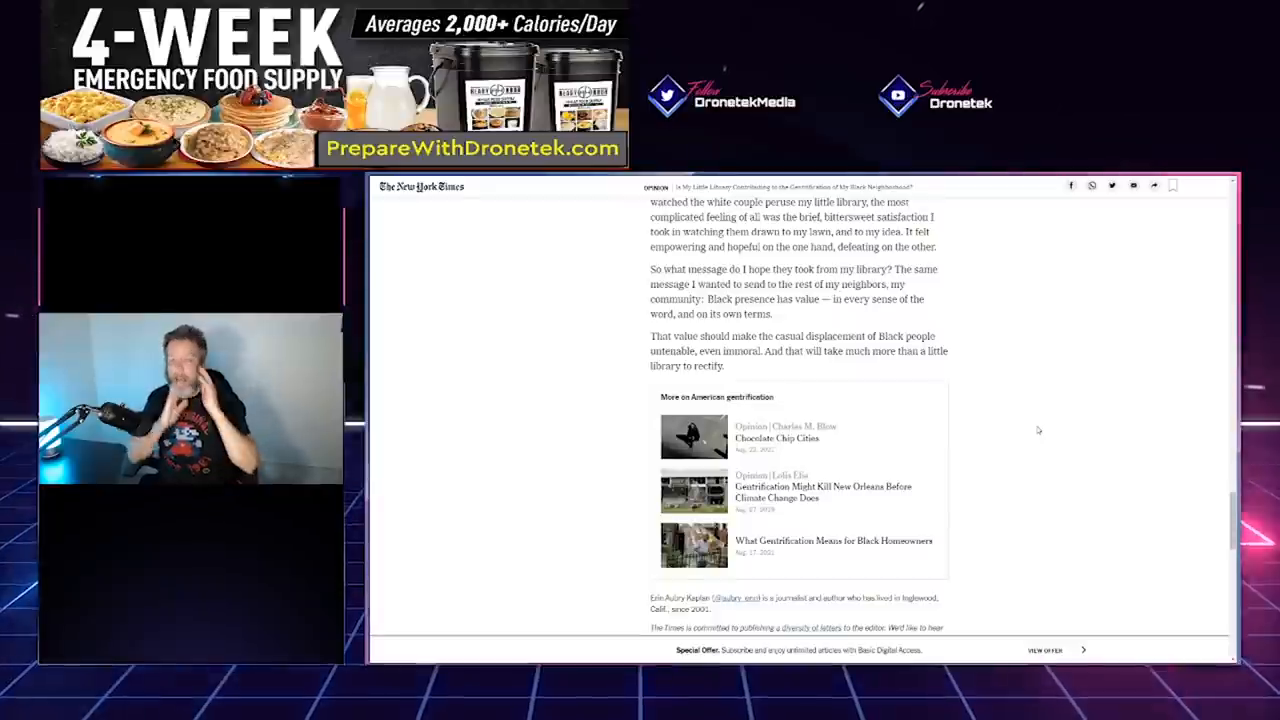